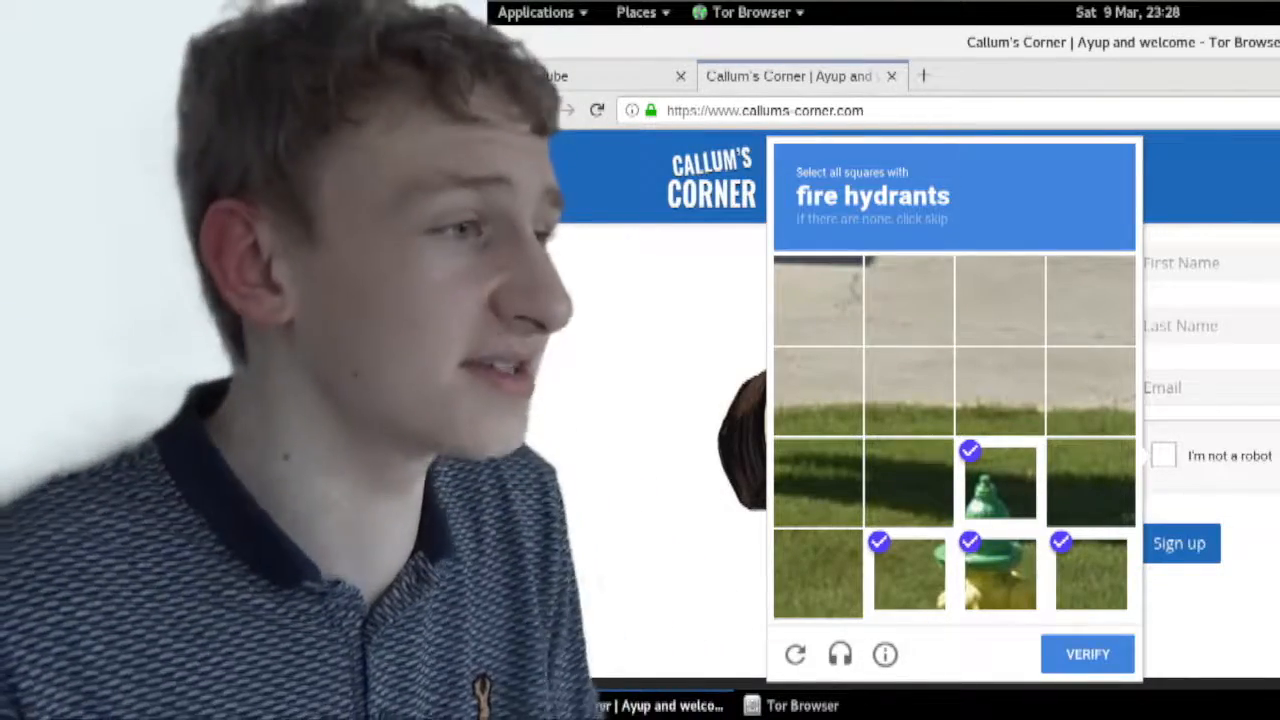
Submit the fire hydrant squares, then recheck 'I'm not a robot' to load a store front challenge
{"action": "left_click", "coordinate": [1087, 654]}
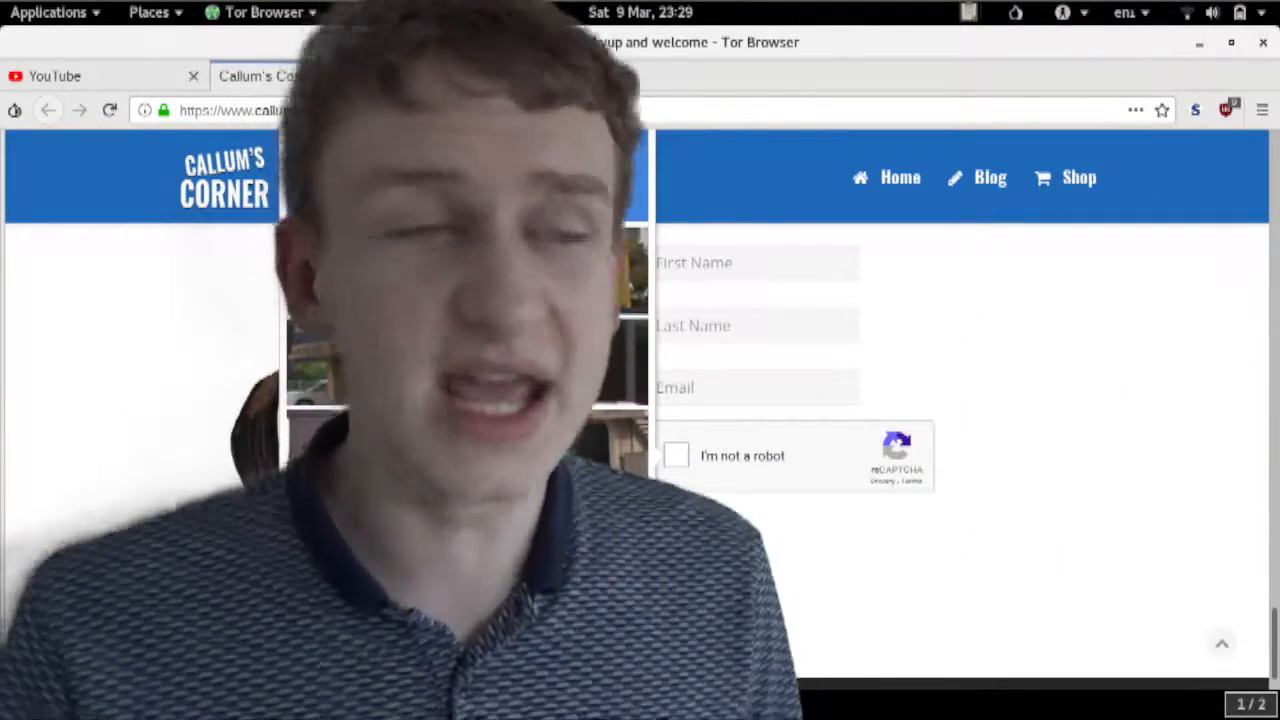
{"action": "left_click", "coordinate": [682, 456]}
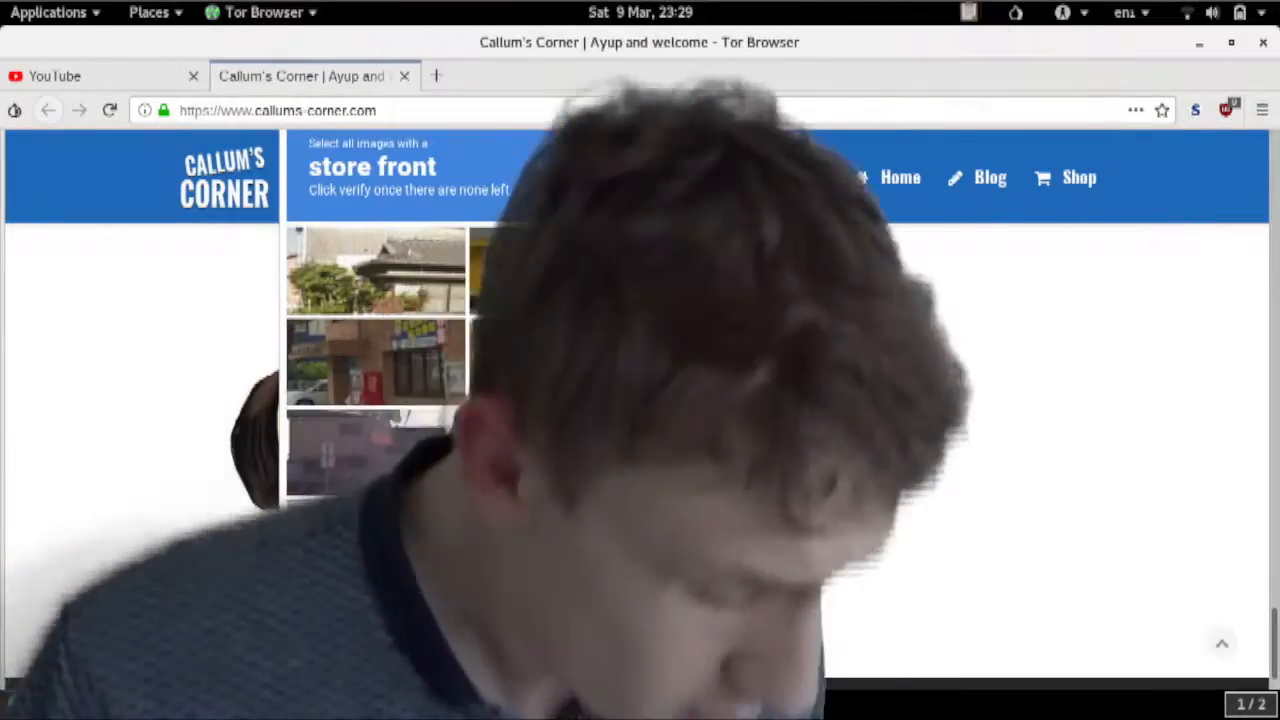